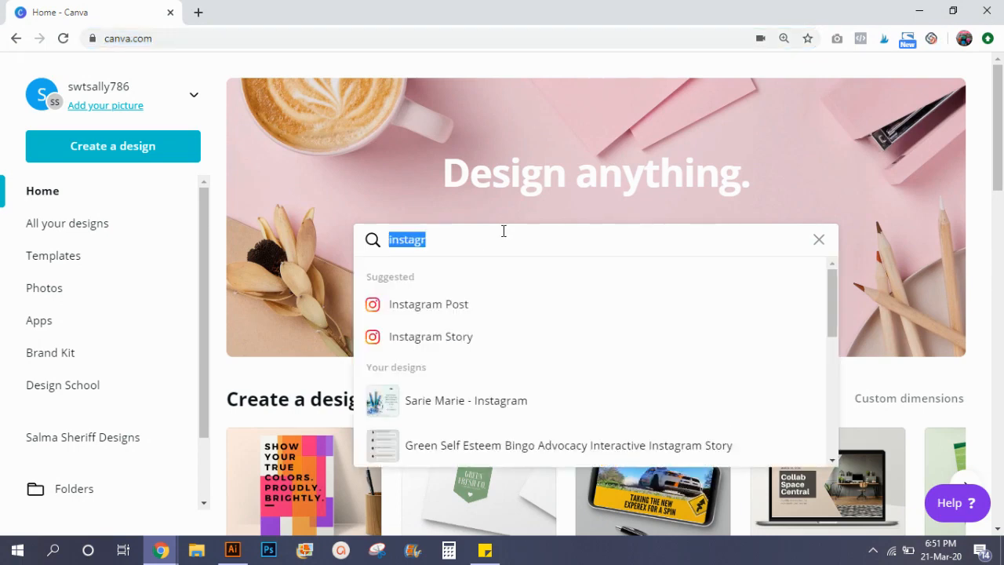
{"action": "mouse_move", "coordinate": [459, 342]}
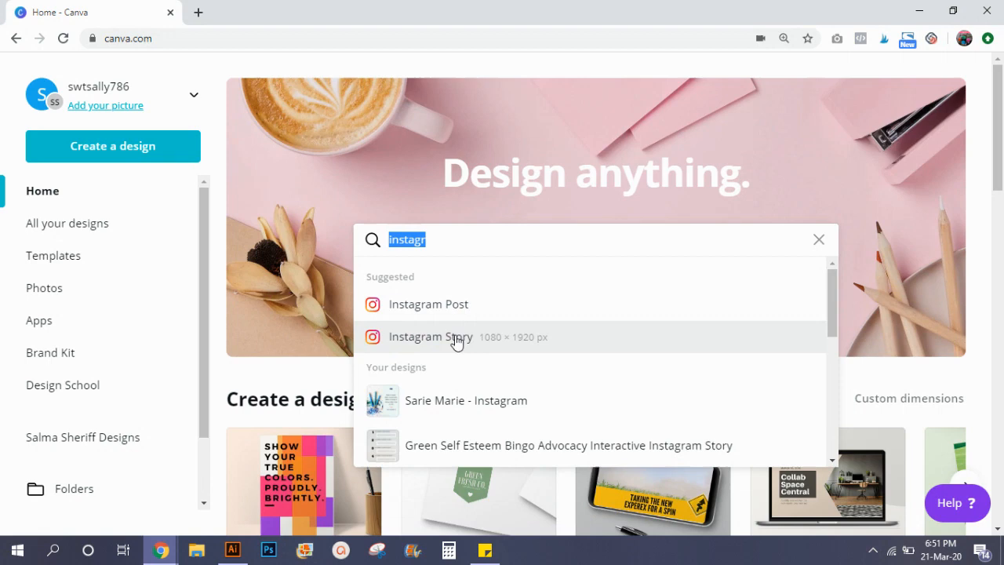
- Start a new Instagram Post design and scroll through its templates
{"action": "left_click", "coordinate": [426, 304]}
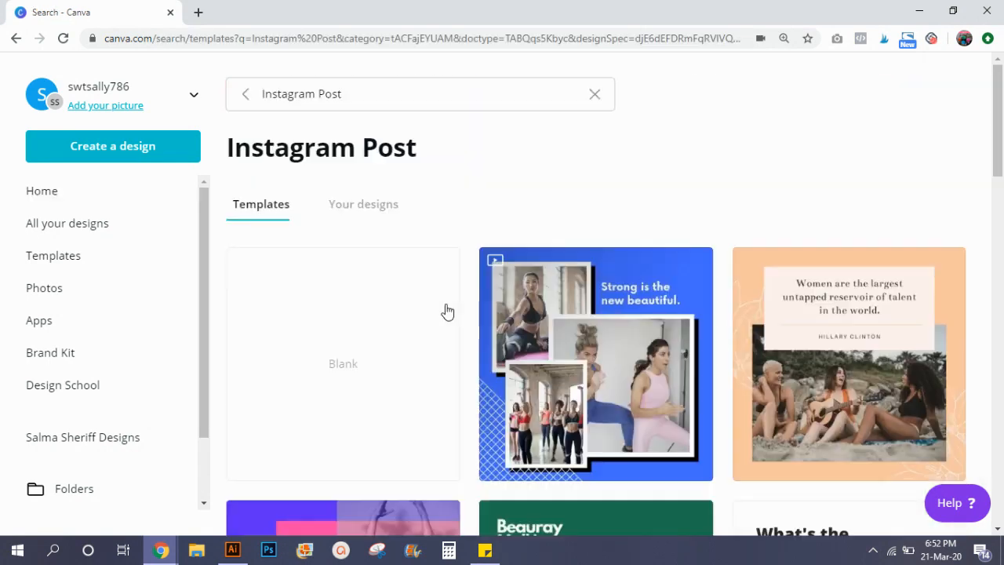
{"action": "scroll", "scroll_direction": "down", "scroll_amount": 3}
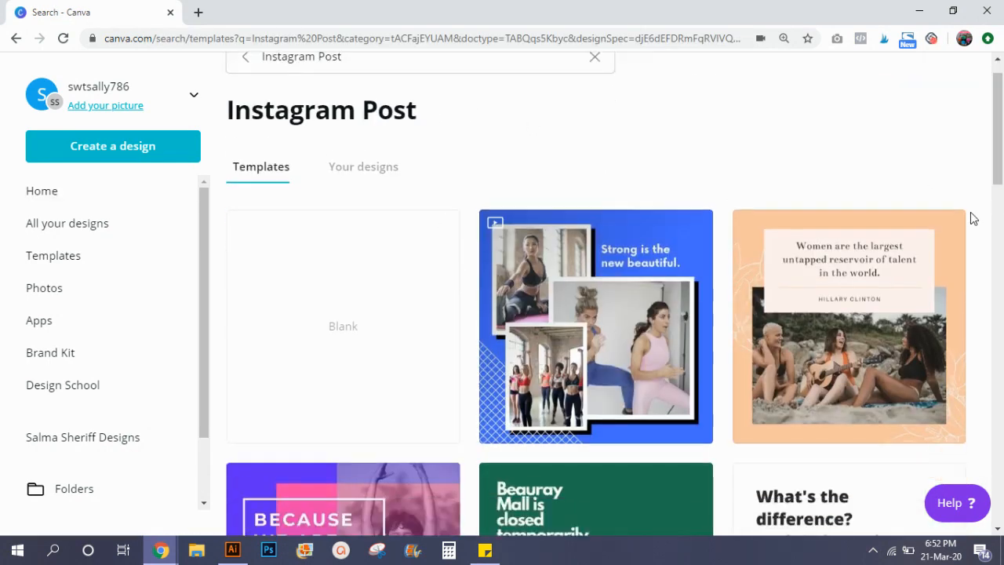
{"action": "scroll", "scroll_direction": "down", "scroll_amount": 3}
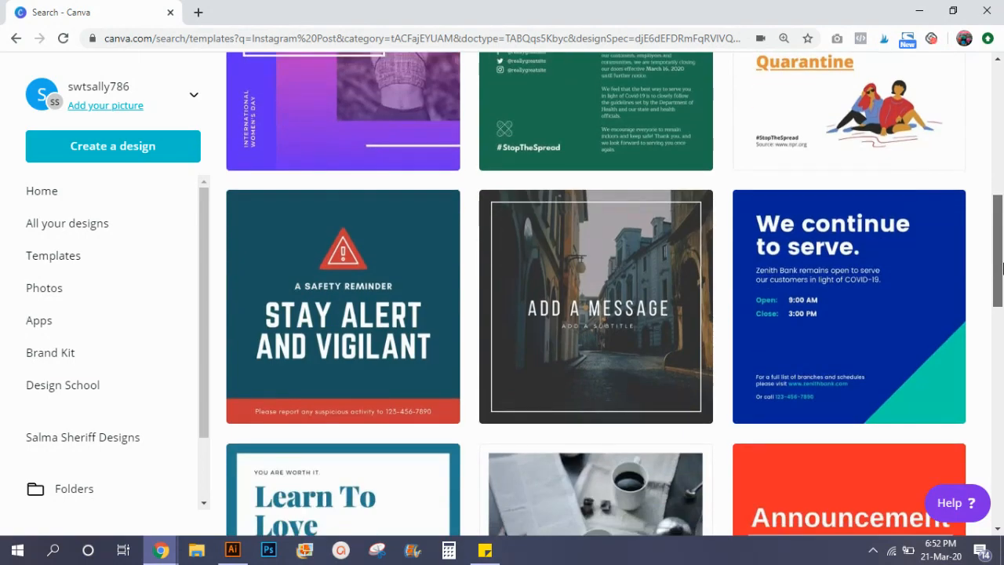
{"action": "scroll", "scroll_direction": "down", "scroll_amount": 3}
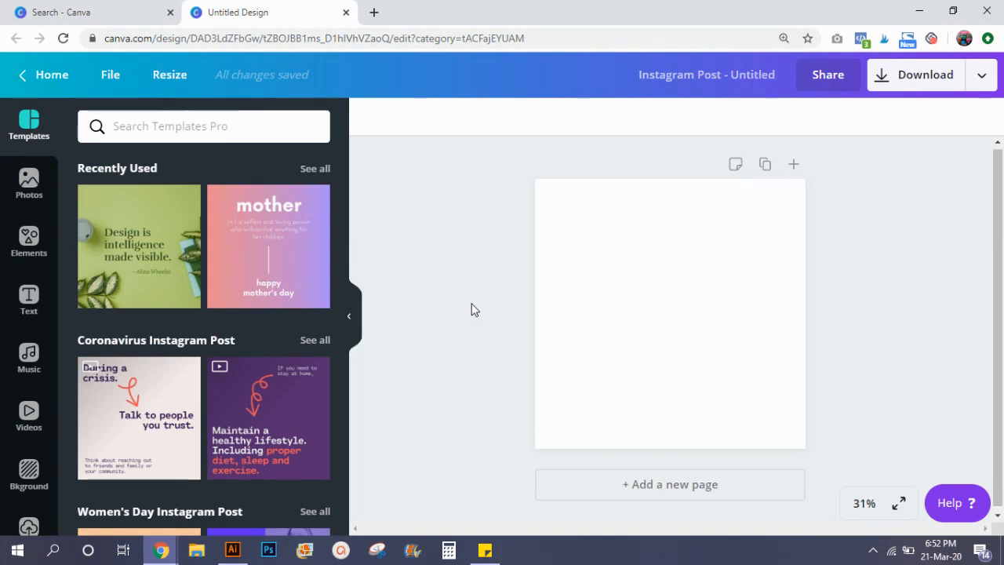
{"action": "mouse_move", "coordinate": [29, 182]}
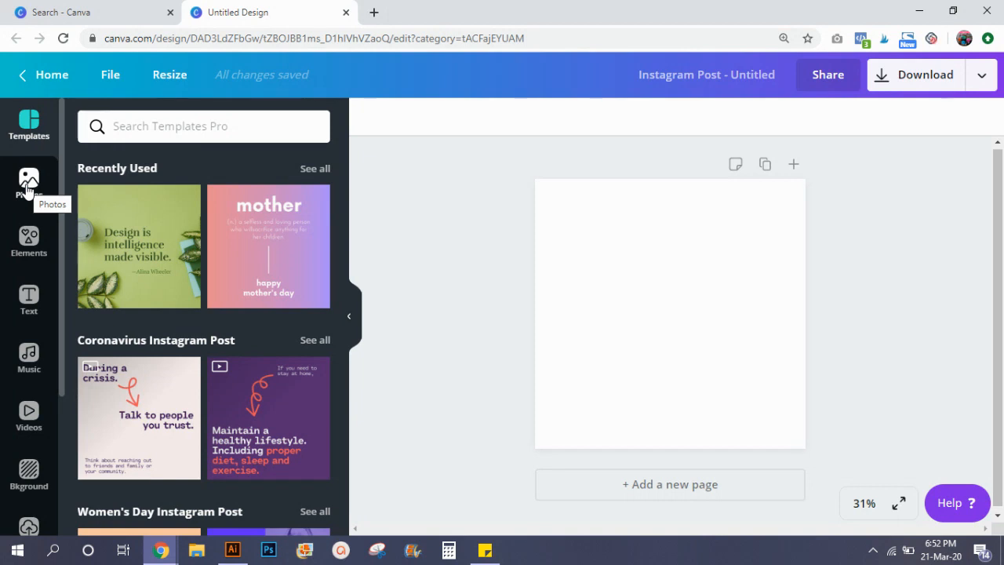
{"action": "mouse_move", "coordinate": [29, 192]}
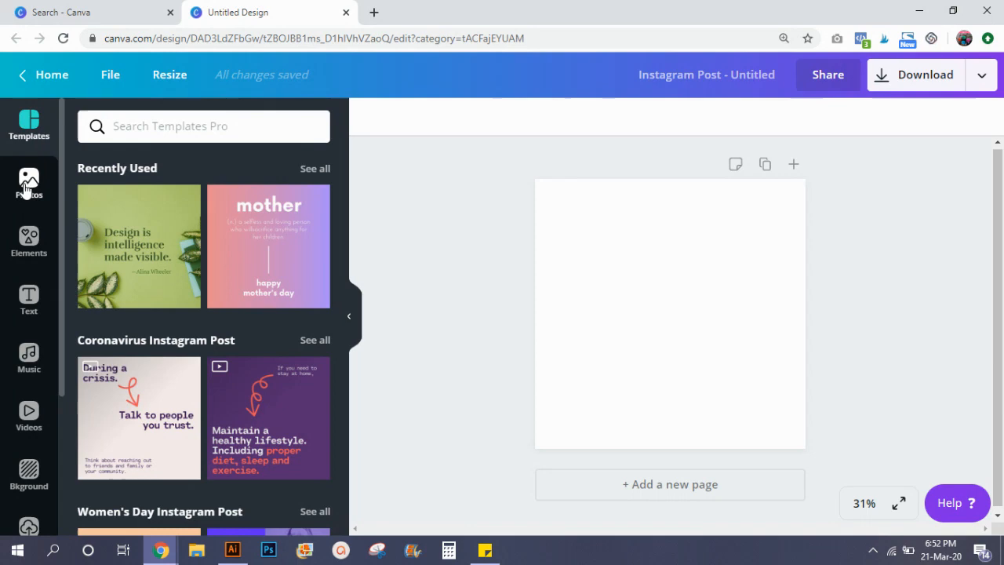
- Filter the Photos library to free images and focus the photo search box
{"action": "left_click", "coordinate": [29, 184]}
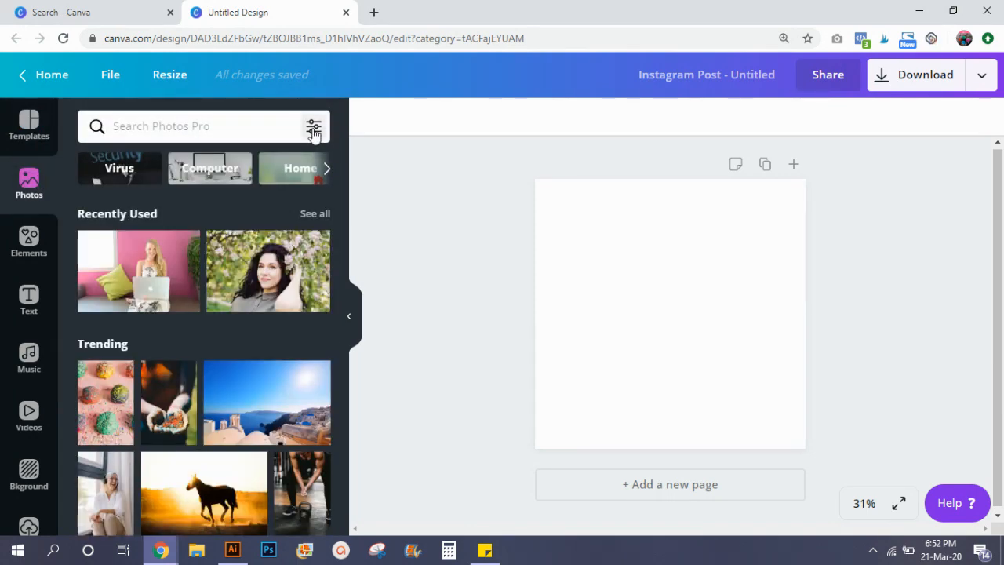
{"action": "left_click", "coordinate": [314, 126]}
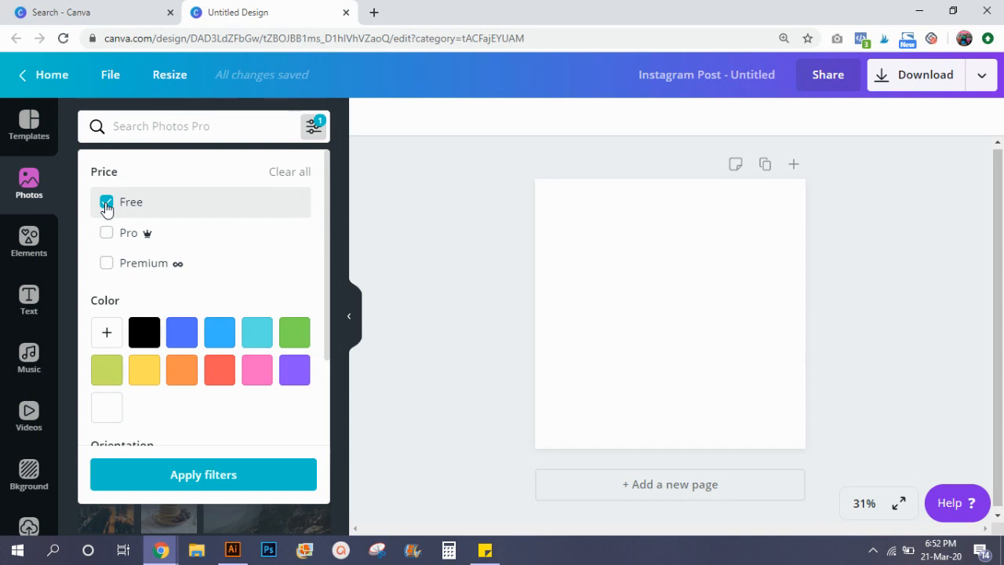
{"action": "left_click", "coordinate": [106, 232]}
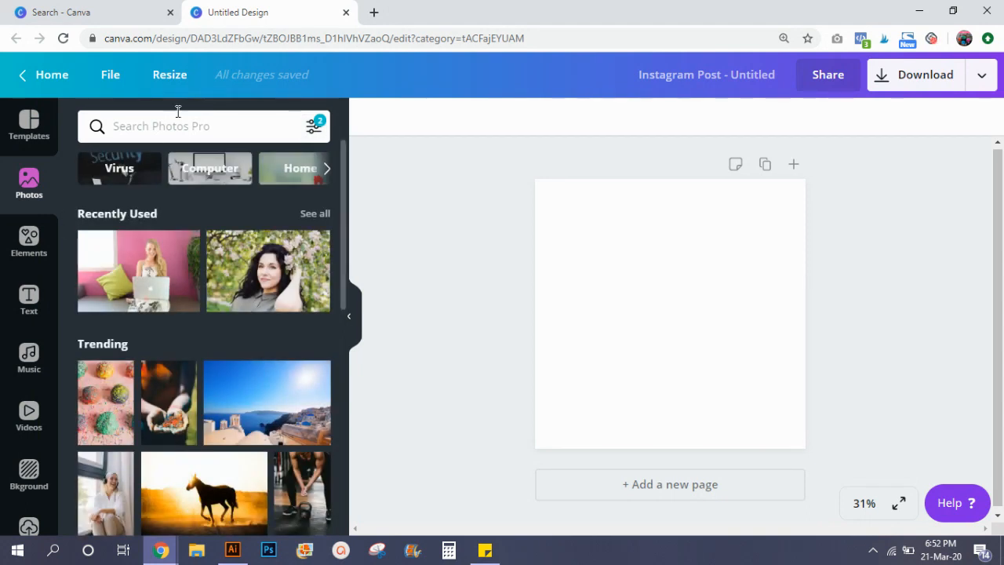
{"action": "left_click", "coordinate": [202, 126]}
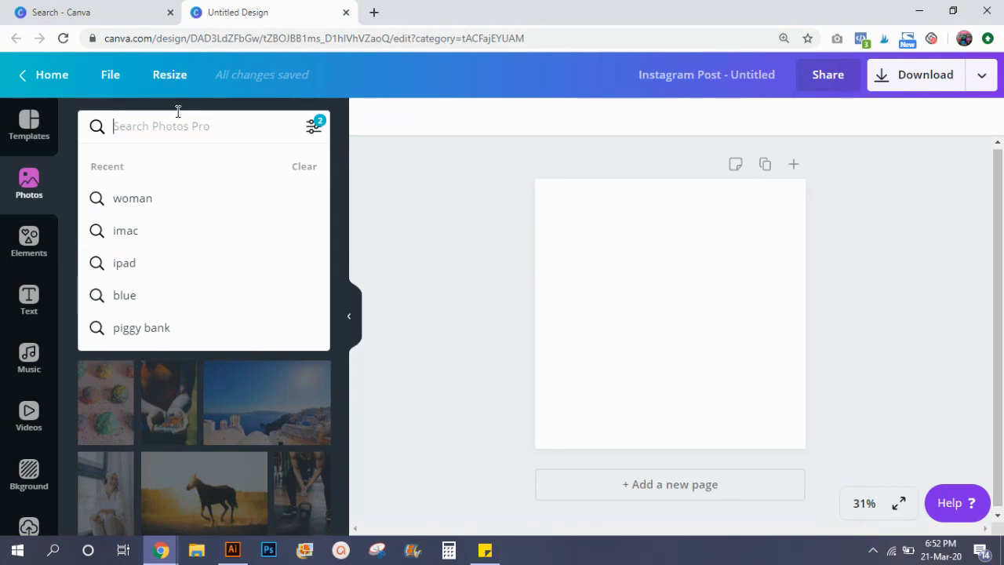
- Search photos for 'laptop' and scroll through the results
{"action": "type", "text": "laptop"}
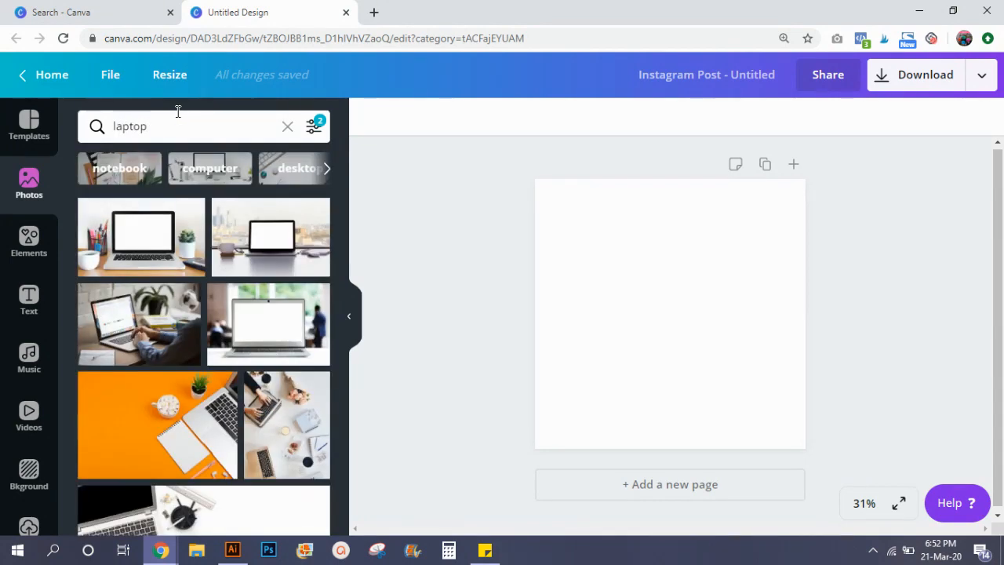
{"action": "mouse_move", "coordinate": [217, 312]}
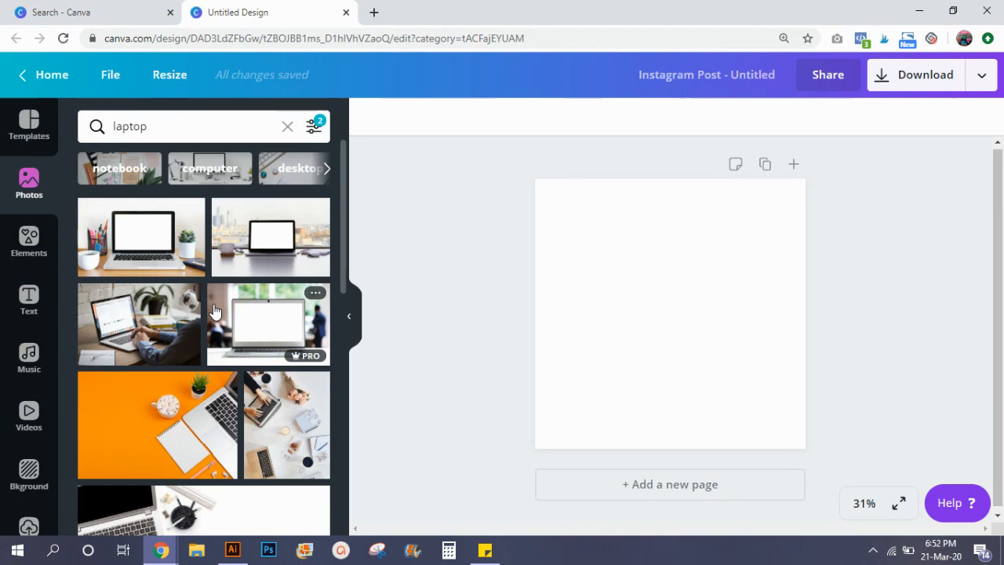
{"action": "mouse_move", "coordinate": [654, 252]}
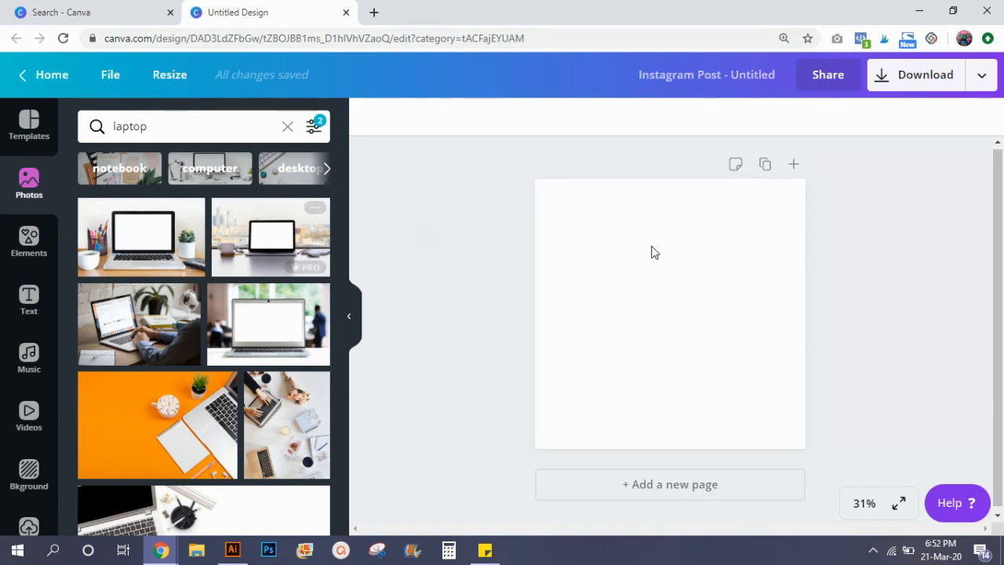
{"action": "mouse_move", "coordinate": [771, 326]}
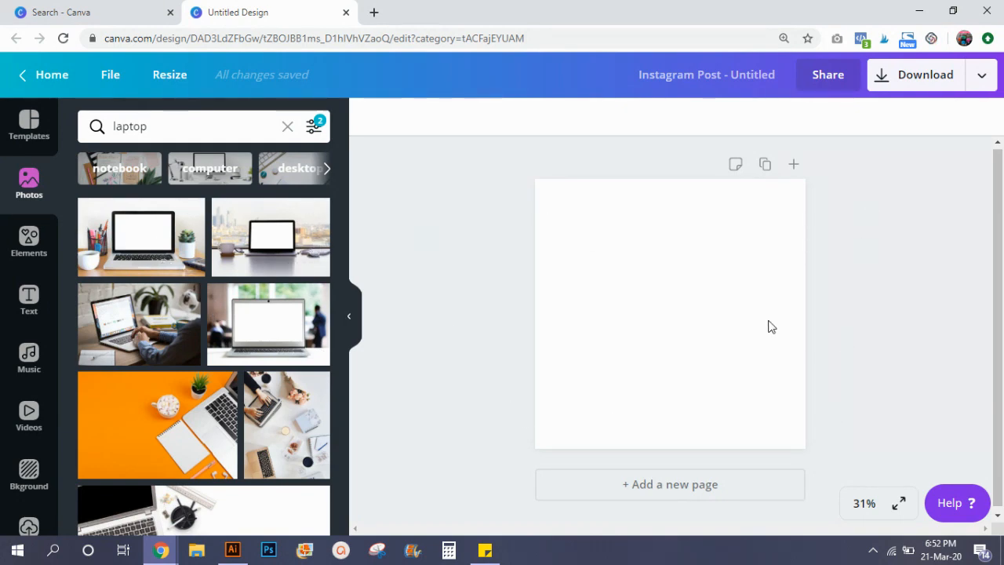
{"action": "mouse_move", "coordinate": [267, 365]}
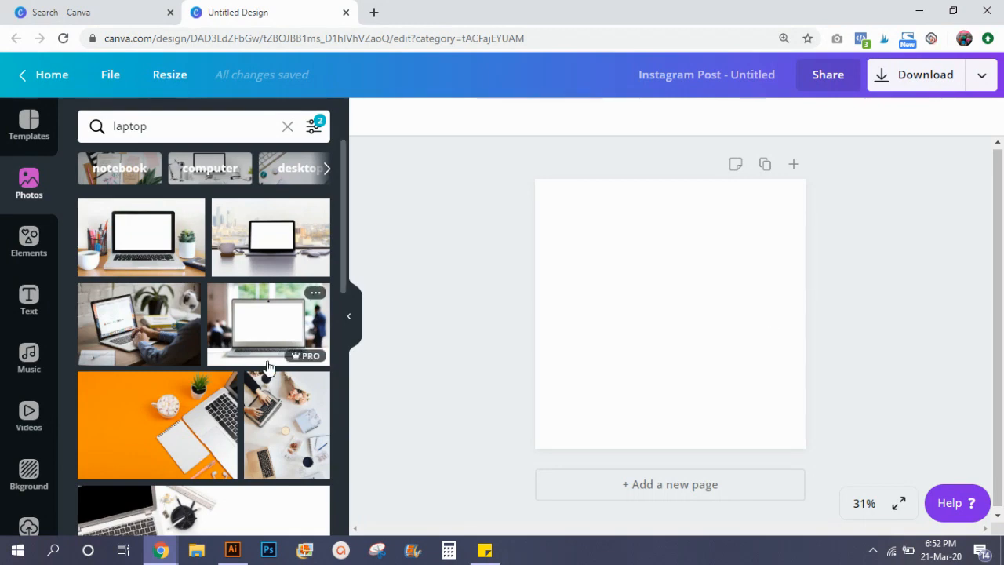
{"action": "scroll", "scroll_direction": "down", "scroll_amount": 3}
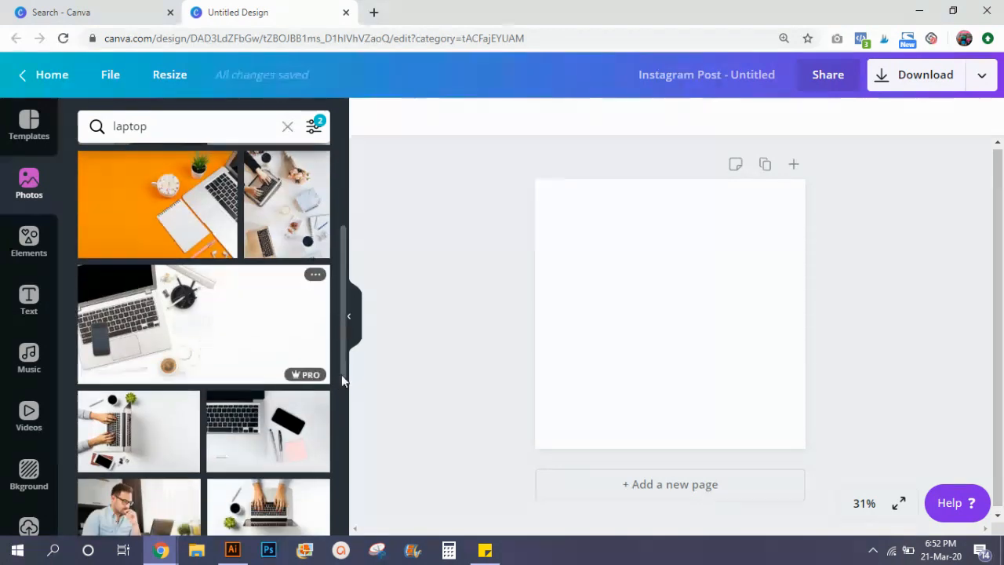
{"action": "scroll", "scroll_direction": "down", "scroll_amount": 3}
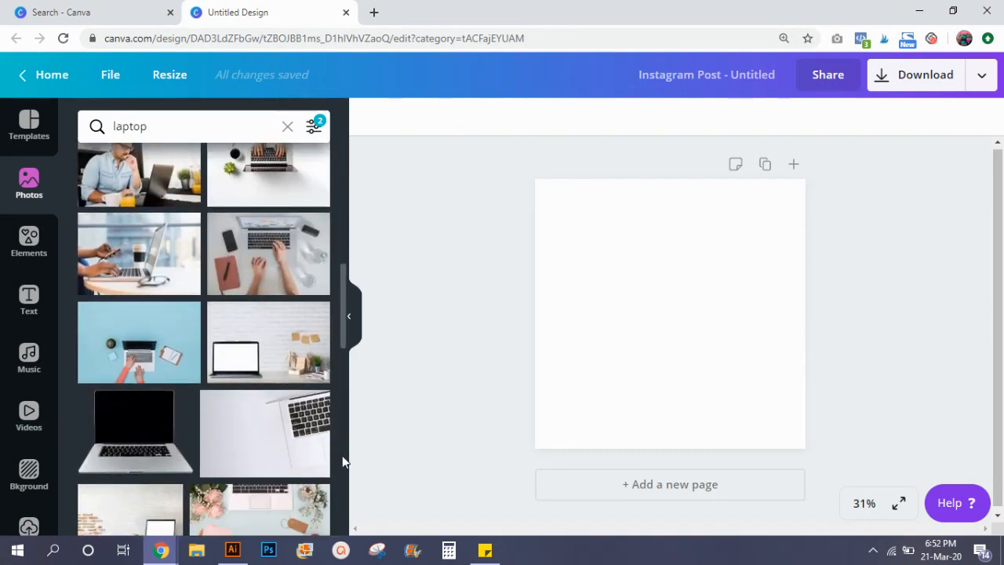
{"action": "scroll", "scroll_direction": "down", "scroll_amount": 3}
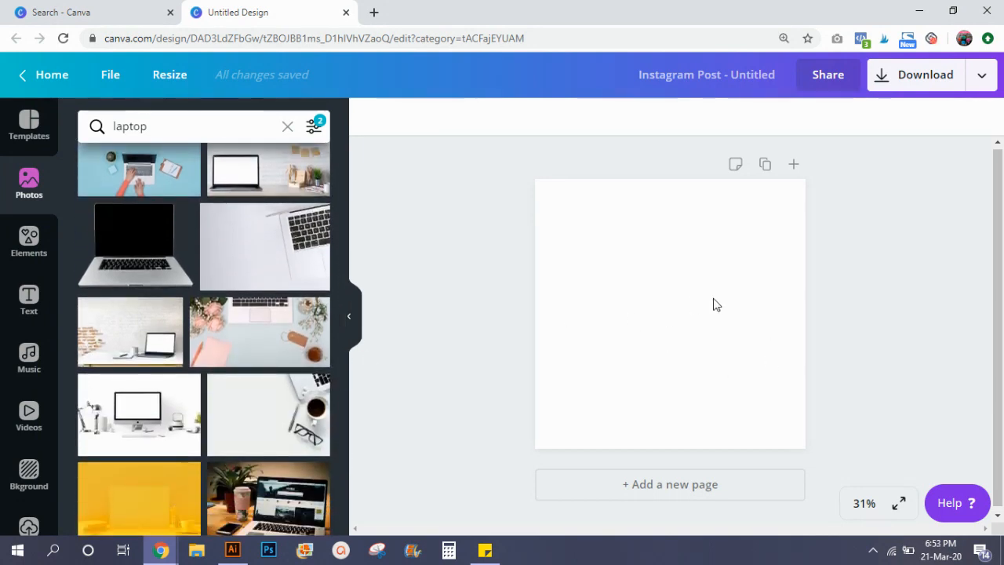
{"action": "scroll", "scroll_direction": "down", "scroll_amount": 3}
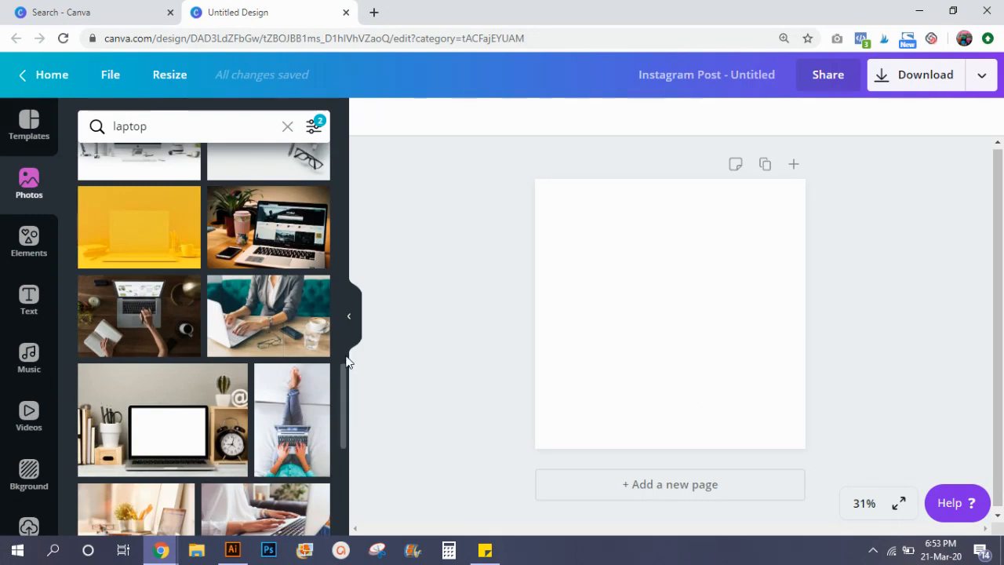
{"action": "scroll", "scroll_direction": "down", "scroll_amount": 3}
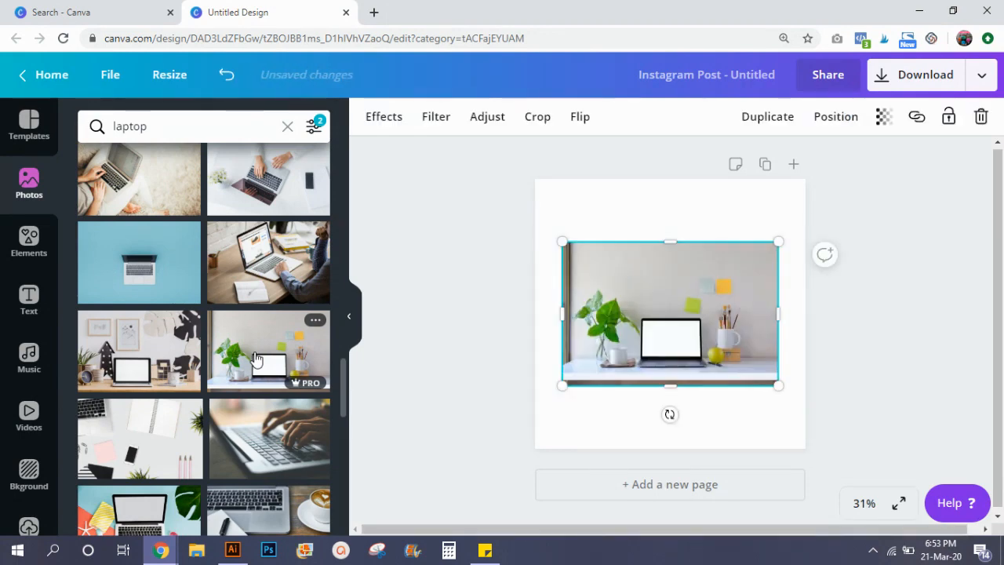
{"action": "mouse_move", "coordinate": [624, 356]}
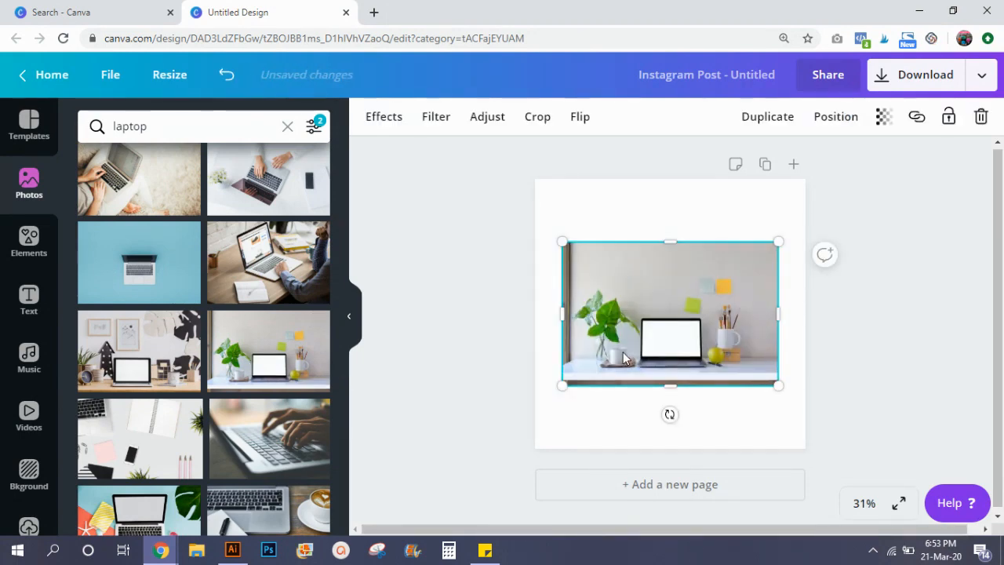
- Stretch the laptop-on-white-desk photo to the page's full width and height
{"action": "left_click_drag", "start_coordinate": [778, 384], "coordinate": [792, 396]}
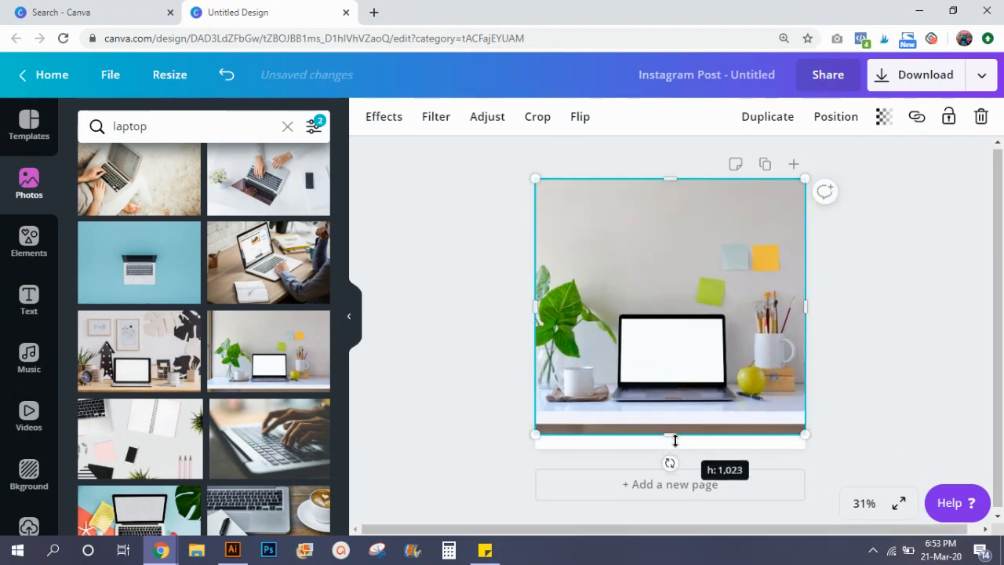
{"action": "left_click_drag", "start_coordinate": [674, 437], "coordinate": [671, 448]}
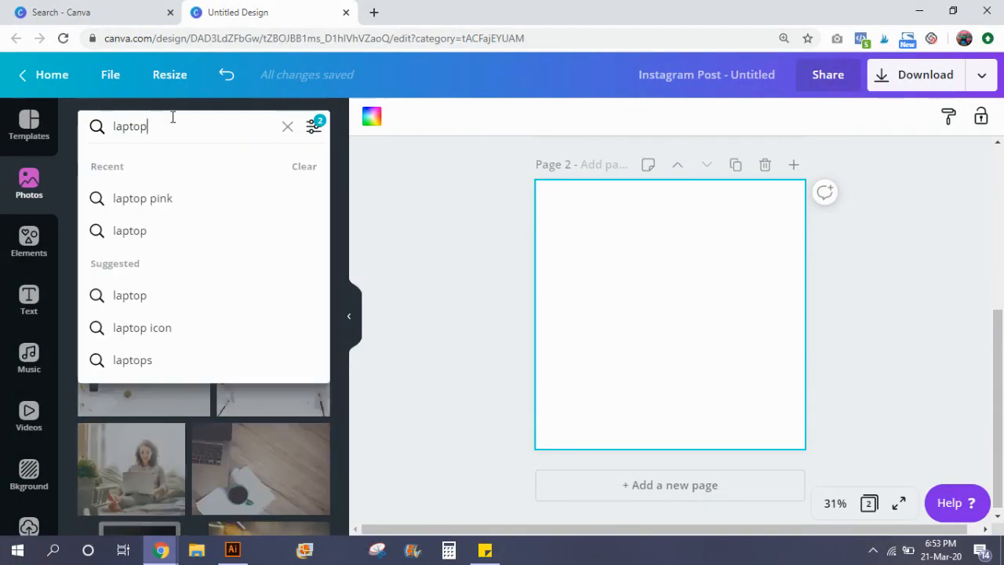
- Search photos for 'ipad' and add the iPad-and-orange-coffee photo to page 2
{"action": "type", "text": "ipad"}
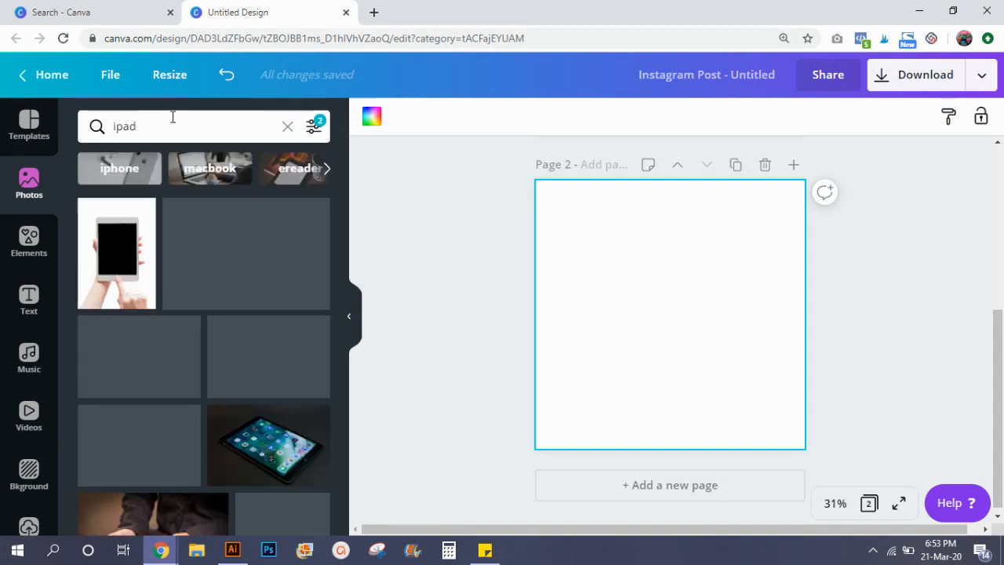
{"action": "scroll", "scroll_direction": "down", "scroll_amount": 3}
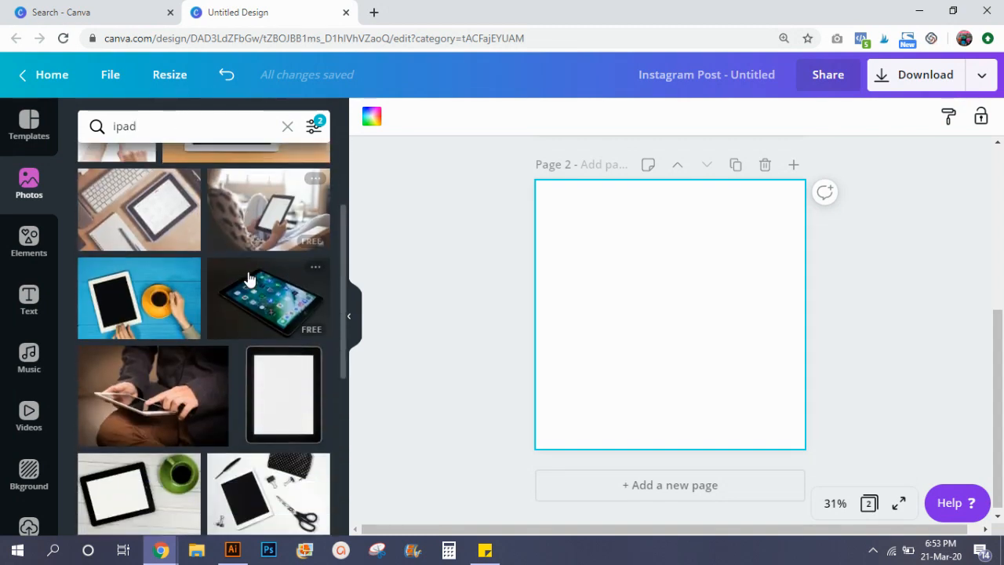
{"action": "mouse_move", "coordinate": [126, 298]}
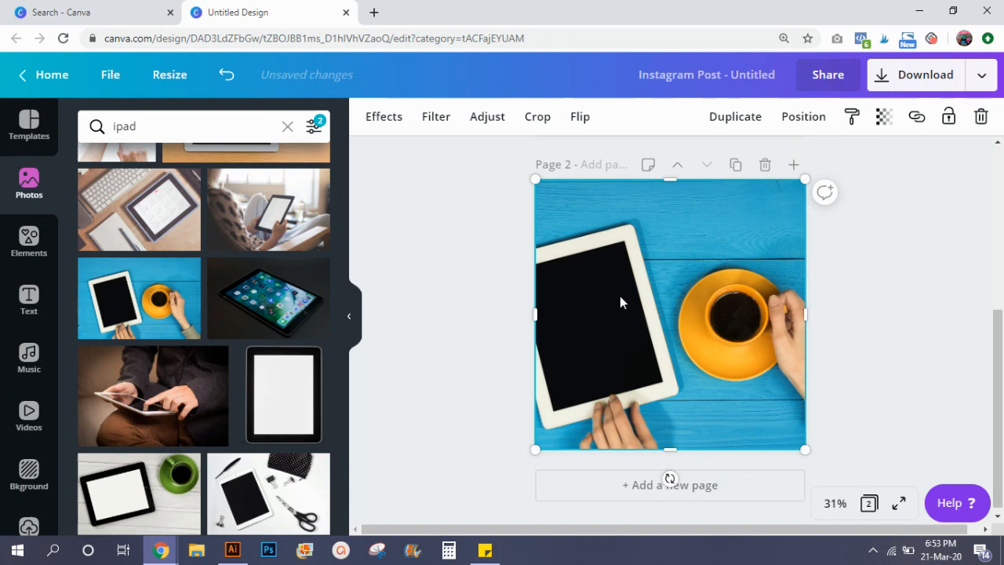
{"action": "mouse_move", "coordinate": [670, 301]}
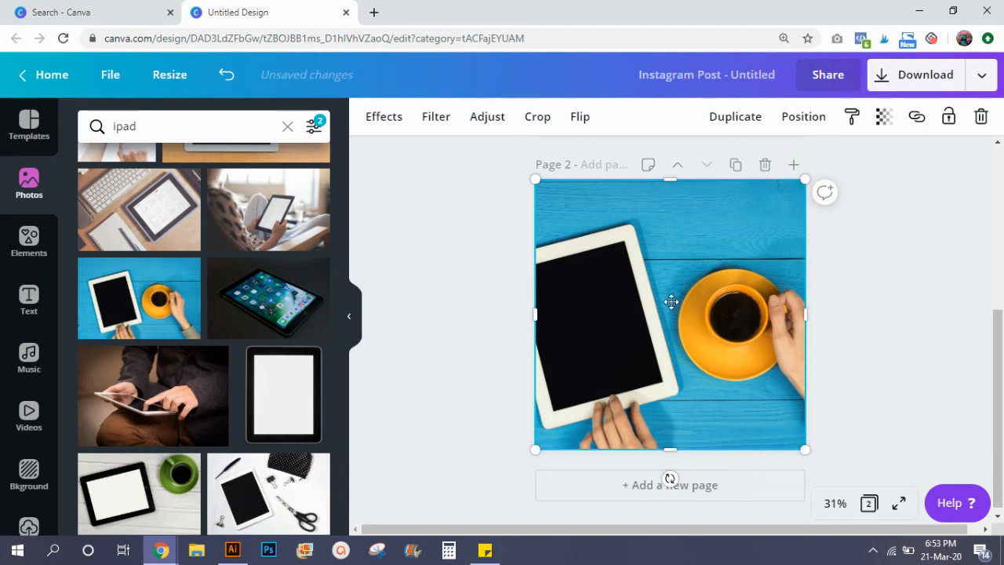
{"action": "left_click", "coordinate": [536, 116]}
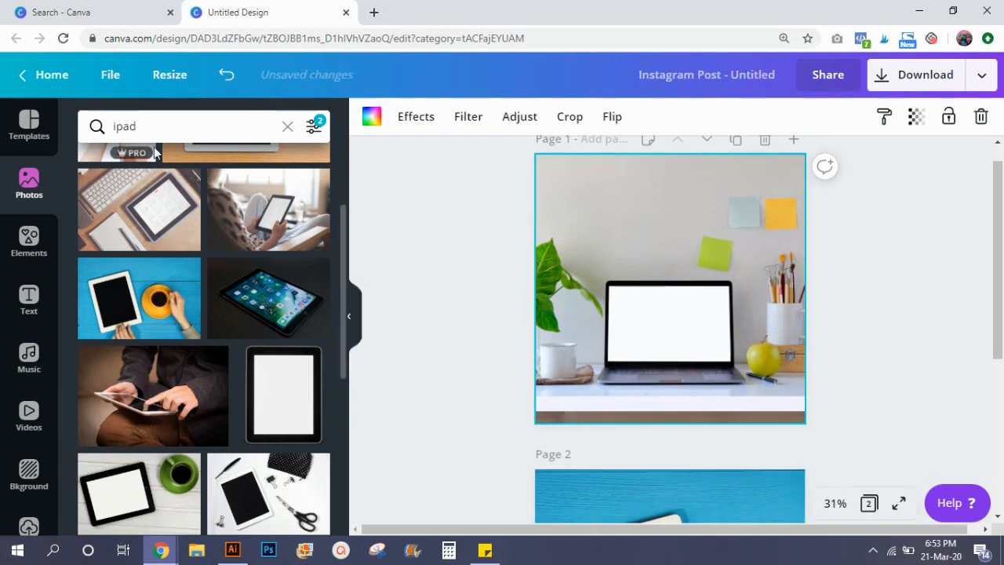
{"action": "mouse_move", "coordinate": [192, 389]}
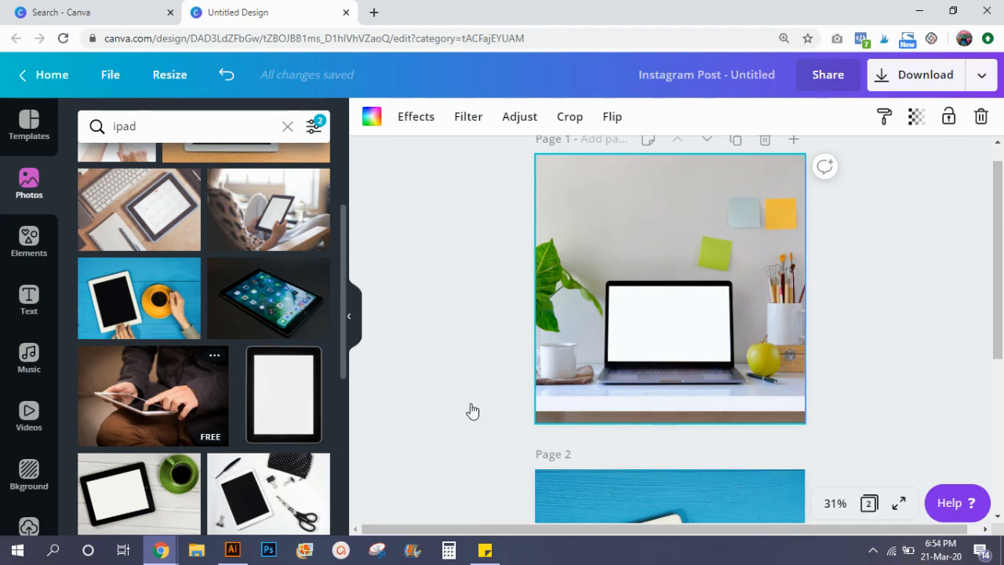
- Zoom to 50% and fit a single-photo grid over page 1's laptop screen
{"action": "left_click", "coordinate": [834, 503]}
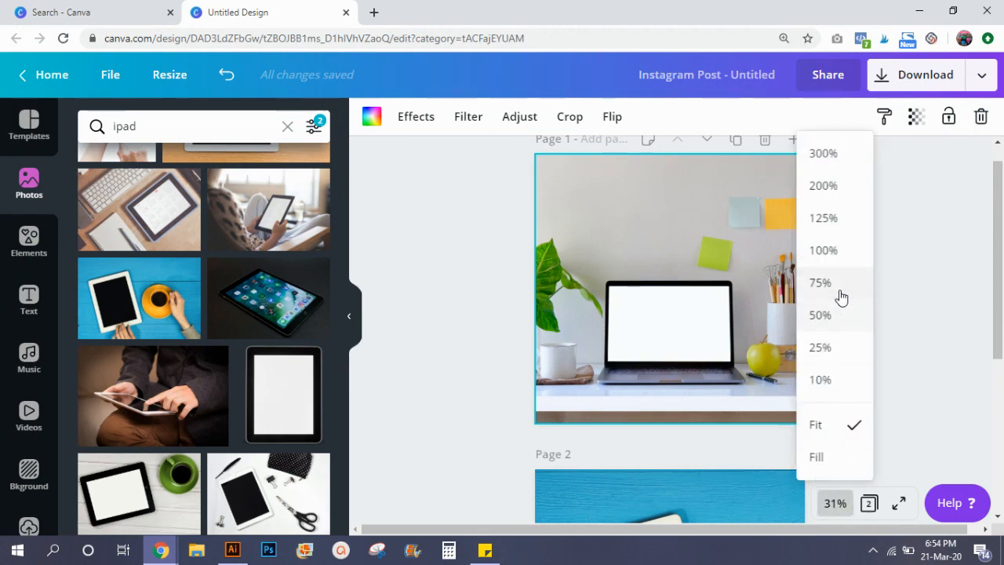
{"action": "left_click", "coordinate": [820, 315]}
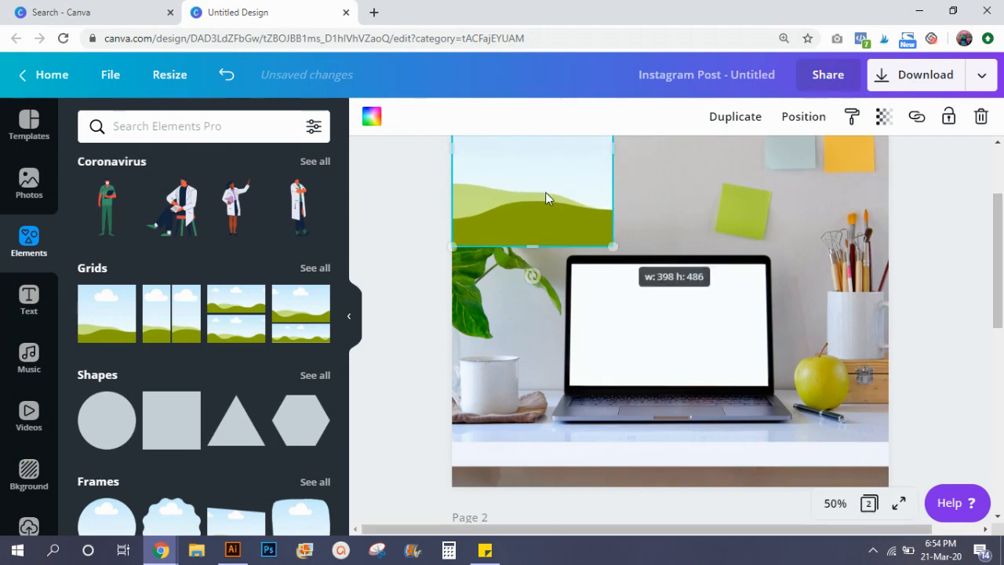
{"action": "left_click_drag", "start_coordinate": [532, 192], "coordinate": [665, 356]}
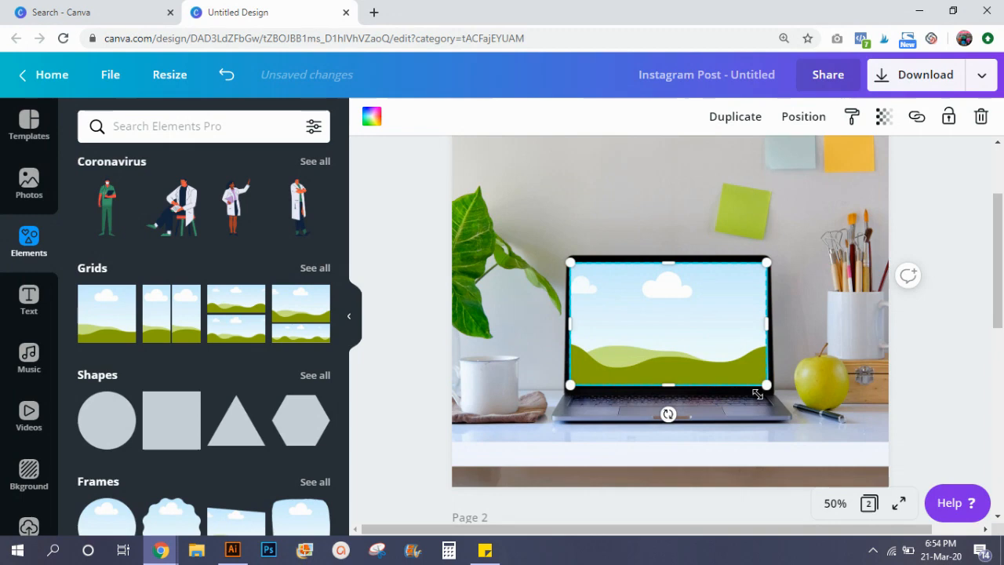
{"action": "left_click_drag", "start_coordinate": [766, 385], "coordinate": [770, 388]}
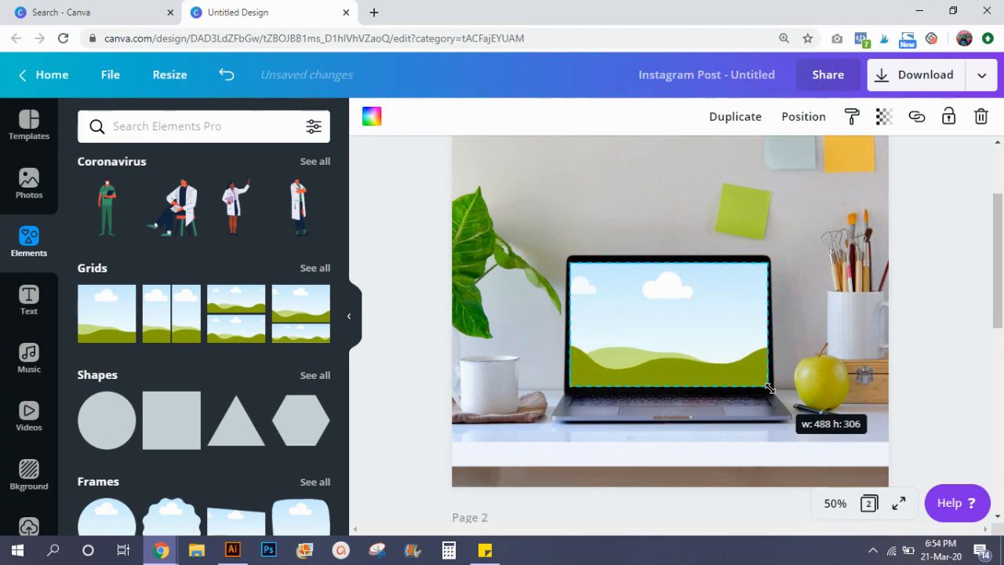
{"action": "left_click", "coordinate": [925, 325]}
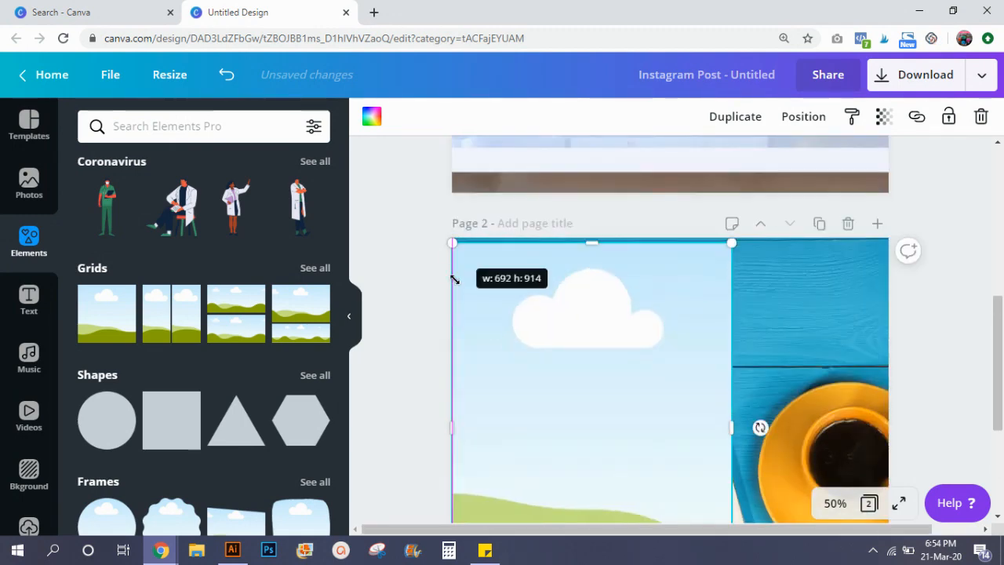
- Shrink, tilt and move page 2's grid to fit the angled iPad screen
{"action": "left_click_drag", "start_coordinate": [453, 242], "coordinate": [498, 381]}
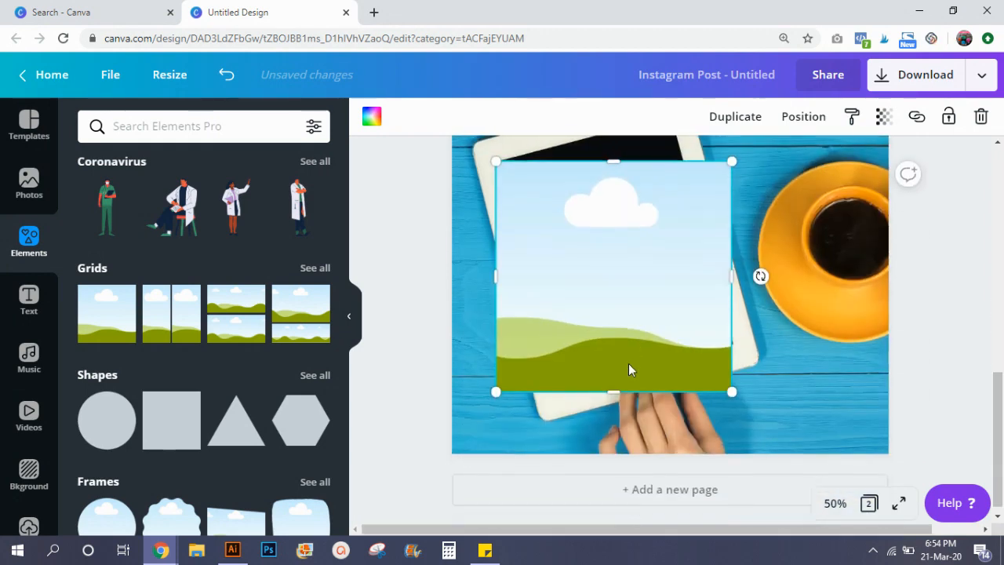
{"action": "left_click_drag", "start_coordinate": [760, 275], "coordinate": [766, 240]}
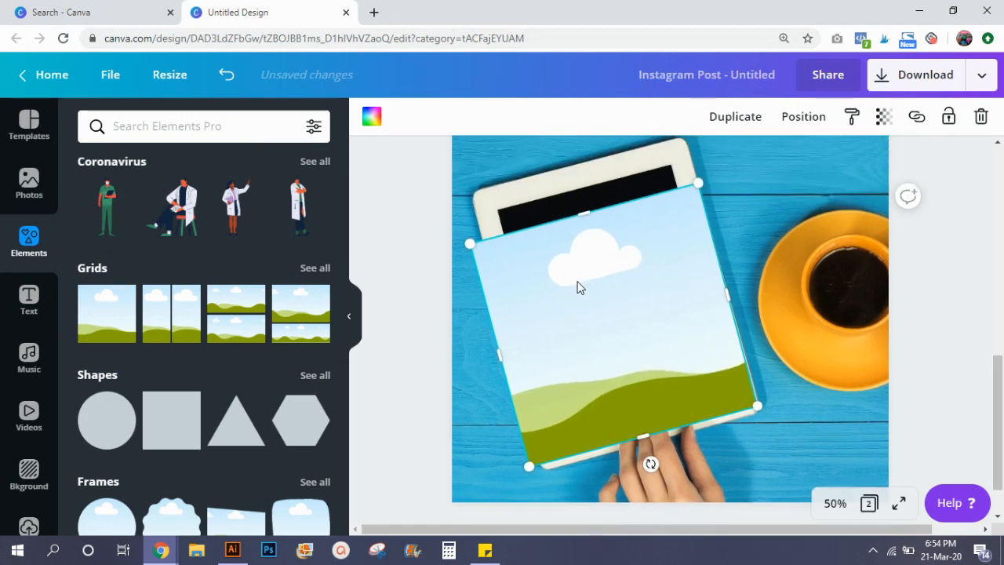
{"action": "left_click_drag", "start_coordinate": [580, 287], "coordinate": [632, 271]}
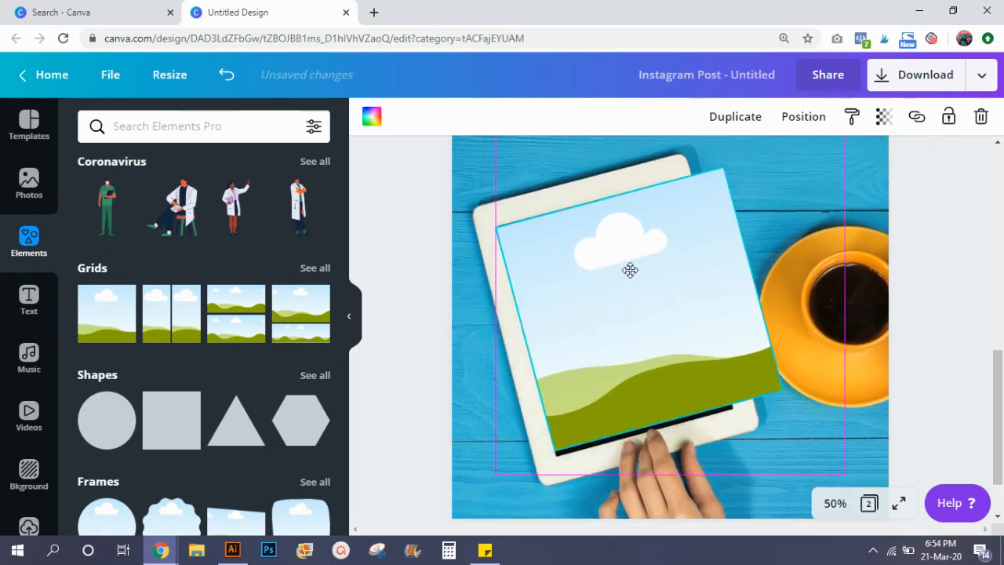
{"action": "left_click", "coordinate": [629, 269]}
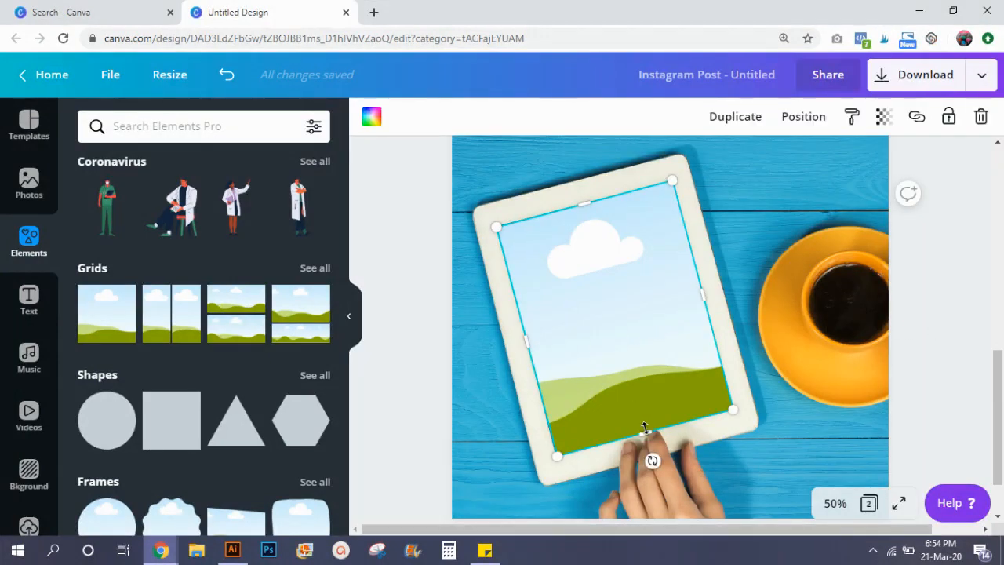
{"action": "left_click_drag", "start_coordinate": [644, 429], "coordinate": [645, 432]}
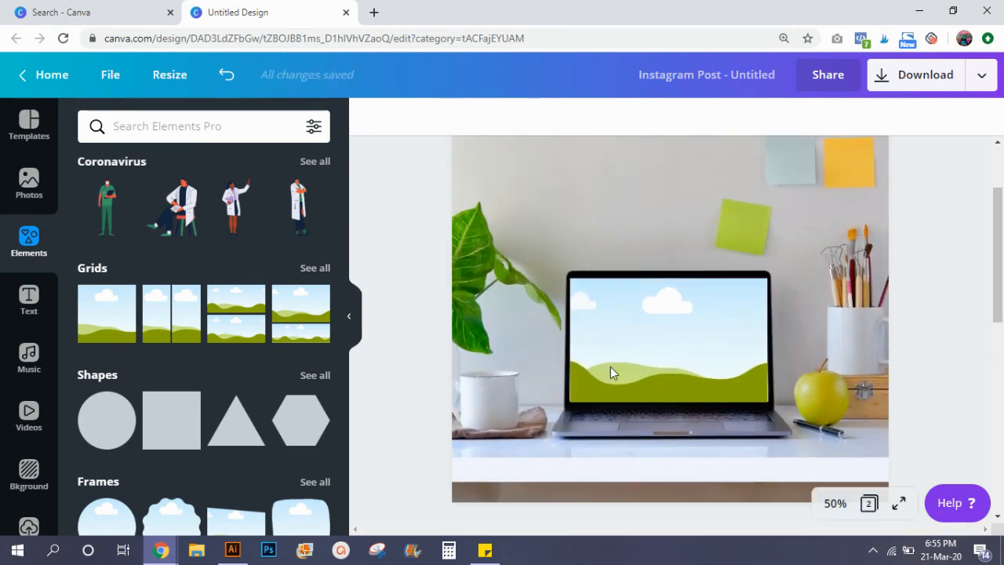
{"action": "mouse_move", "coordinate": [8, 526]}
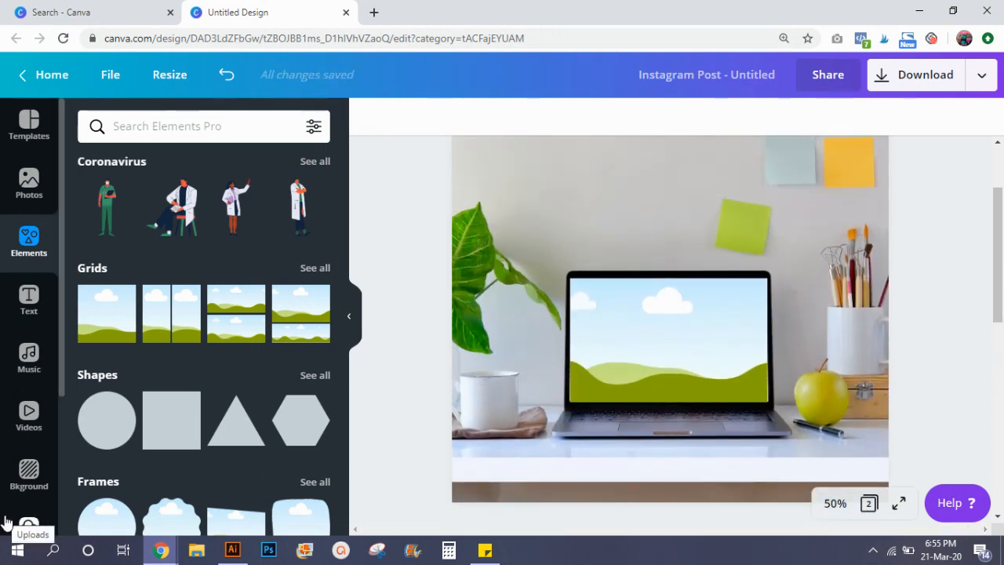
- Drag the uploaded woman-speaking video into the iPad screen grid
{"action": "left_click", "coordinate": [29, 416]}
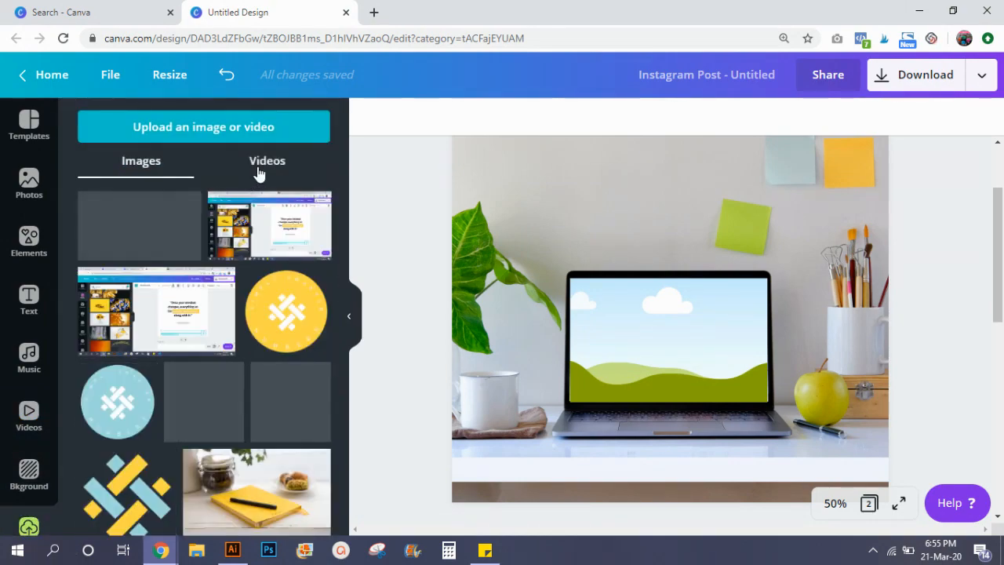
{"action": "left_click", "coordinate": [266, 160]}
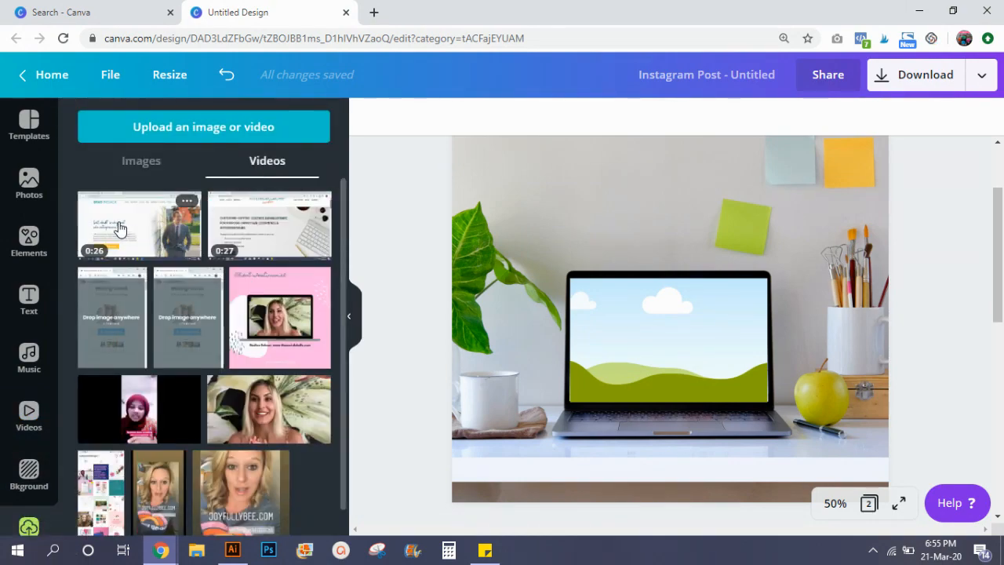
{"action": "left_click", "coordinate": [119, 228]}
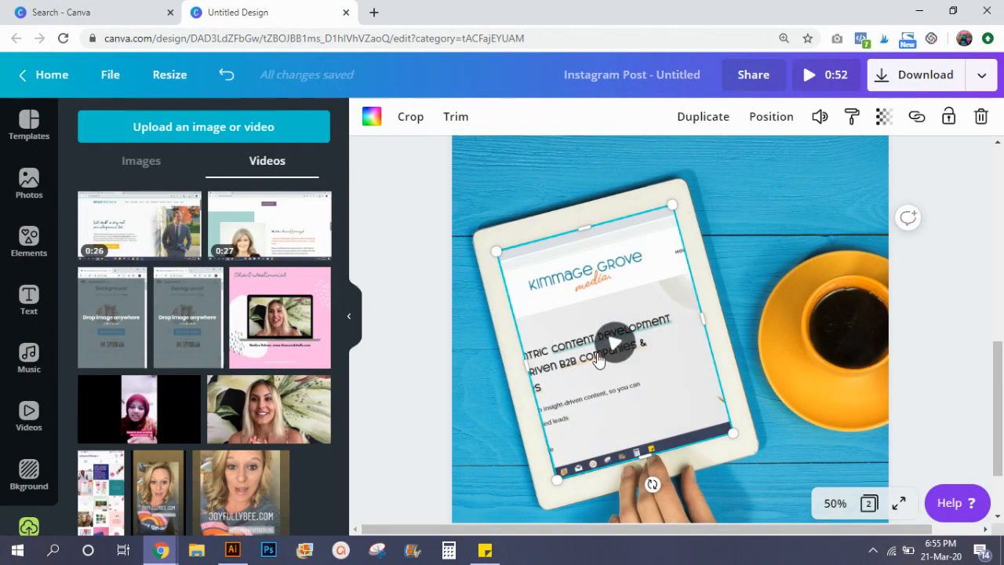
{"action": "mouse_move", "coordinate": [599, 439]}
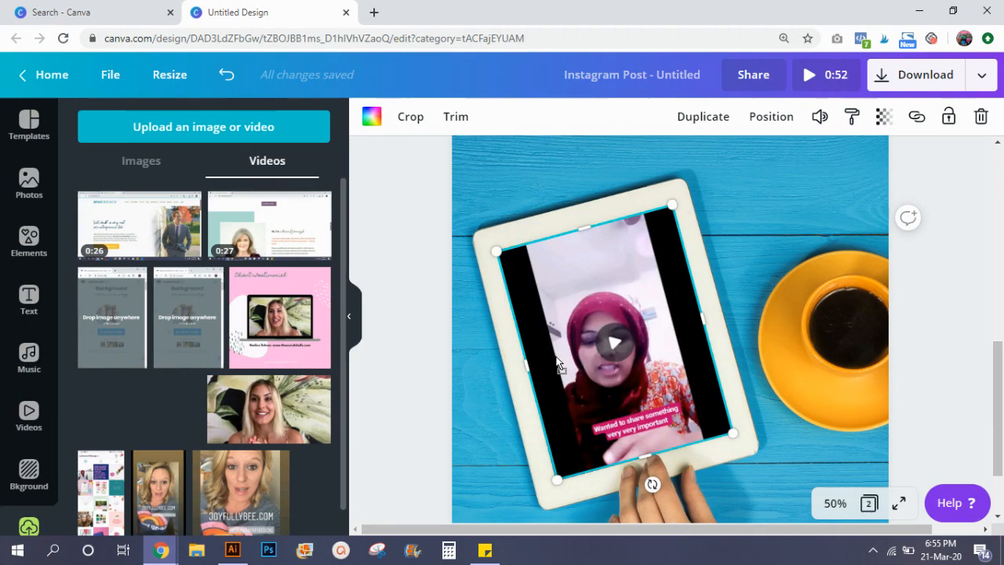
{"action": "left_click", "coordinate": [410, 117]}
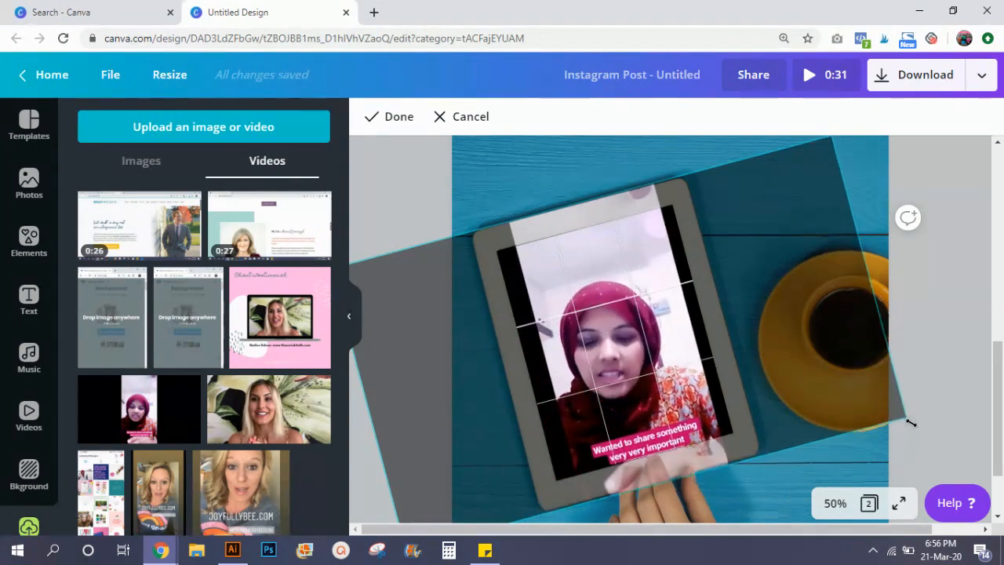
- Enlarge the woman's video so it fills the iPad frame
{"action": "left_click", "coordinate": [388, 116]}
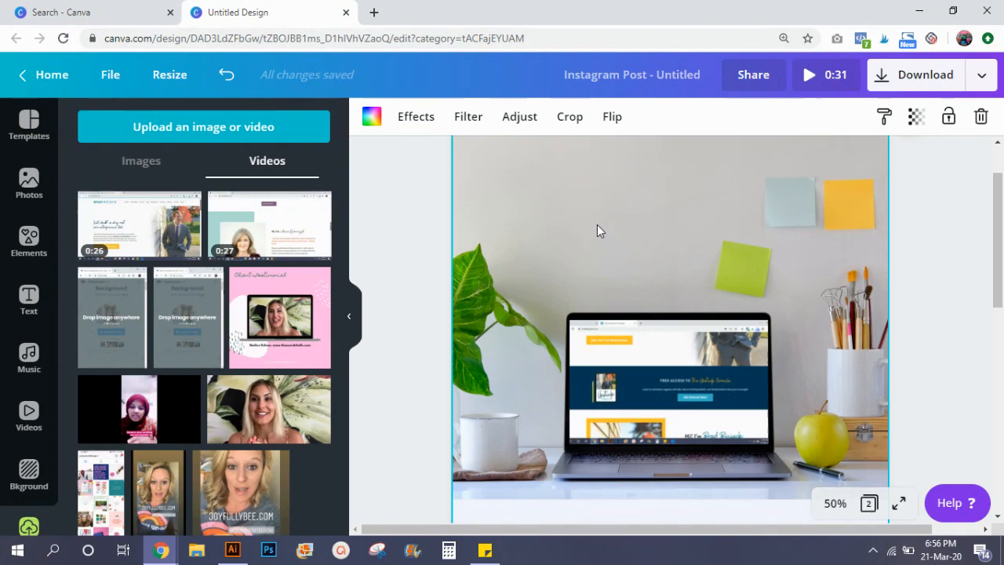
- Download only Page 1 as an MP4 video file
{"action": "left_click", "coordinate": [925, 75]}
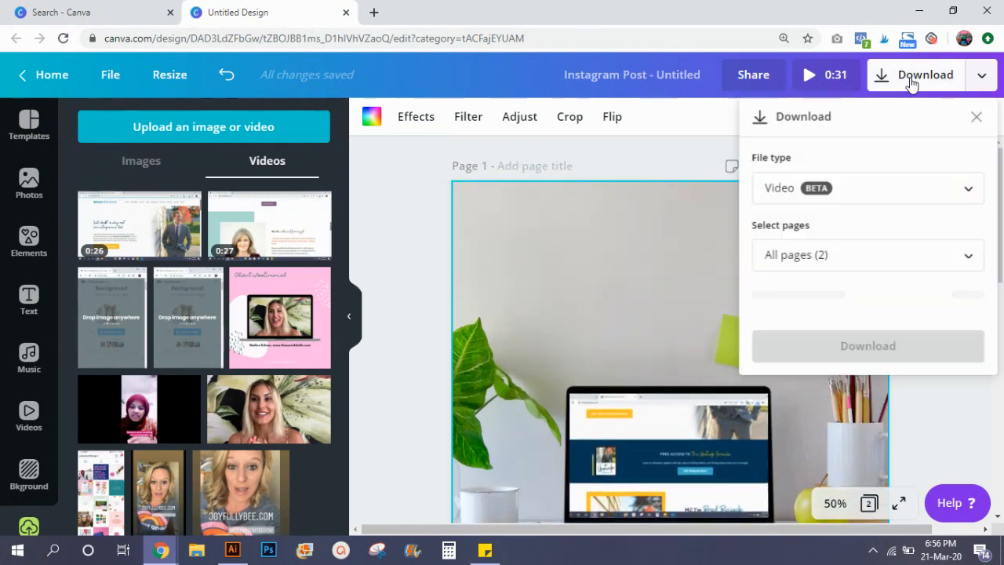
{"action": "left_click", "coordinate": [868, 254]}
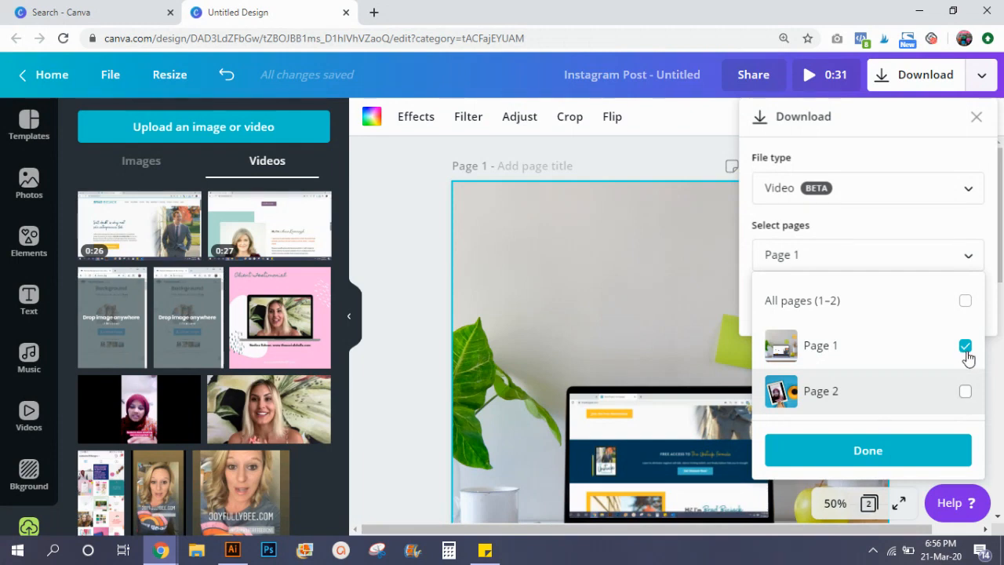
{"action": "mouse_move", "coordinate": [937, 330]}
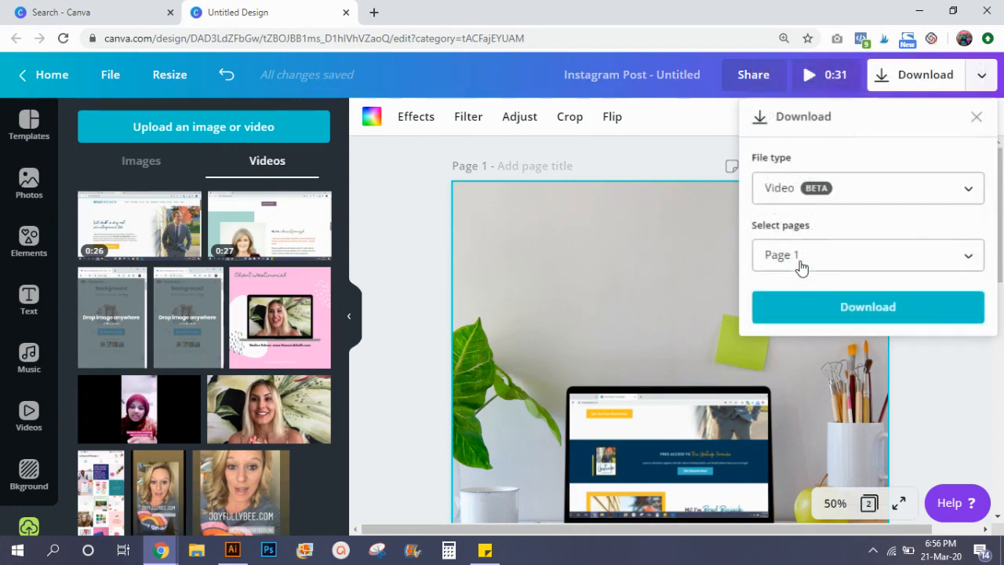
{"action": "left_click", "coordinate": [867, 306]}
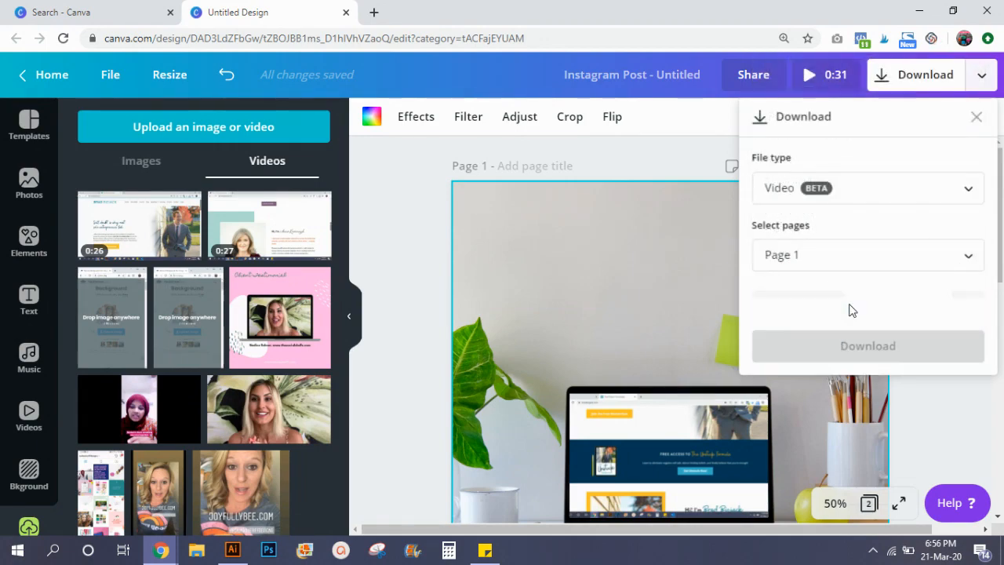
{"action": "left_click", "coordinate": [867, 346]}
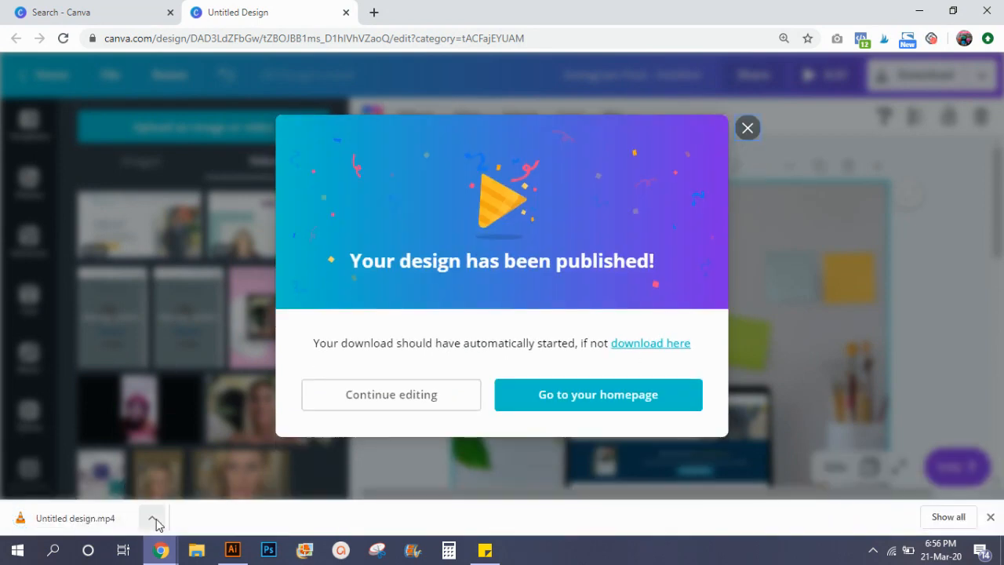
- Reveal the downloaded Untitled design.mp4 in the Windows Downloads folder
{"action": "left_click", "coordinate": [156, 518]}
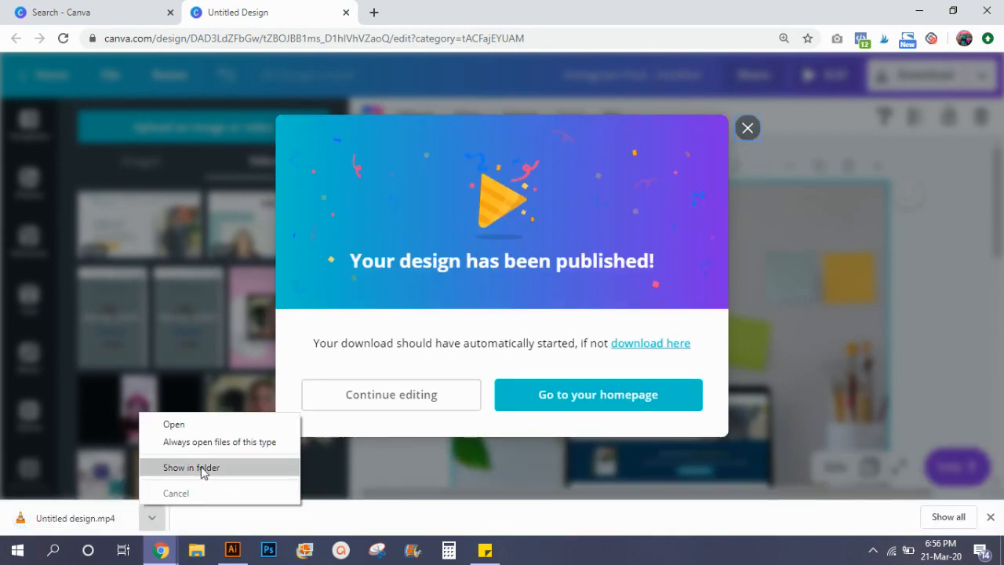
{"action": "left_click", "coordinate": [190, 467]}
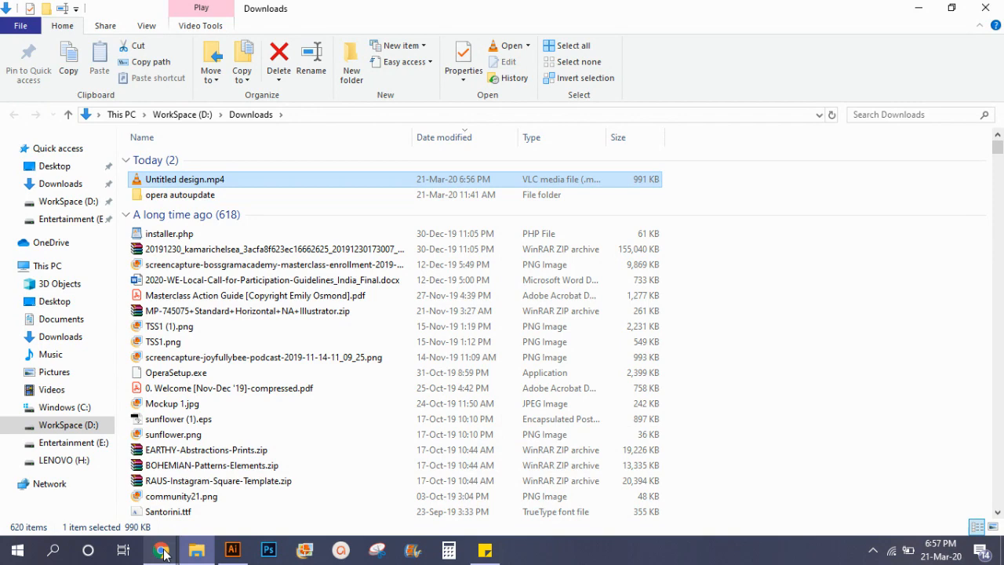
{"action": "mouse_move", "coordinate": [160, 551]}
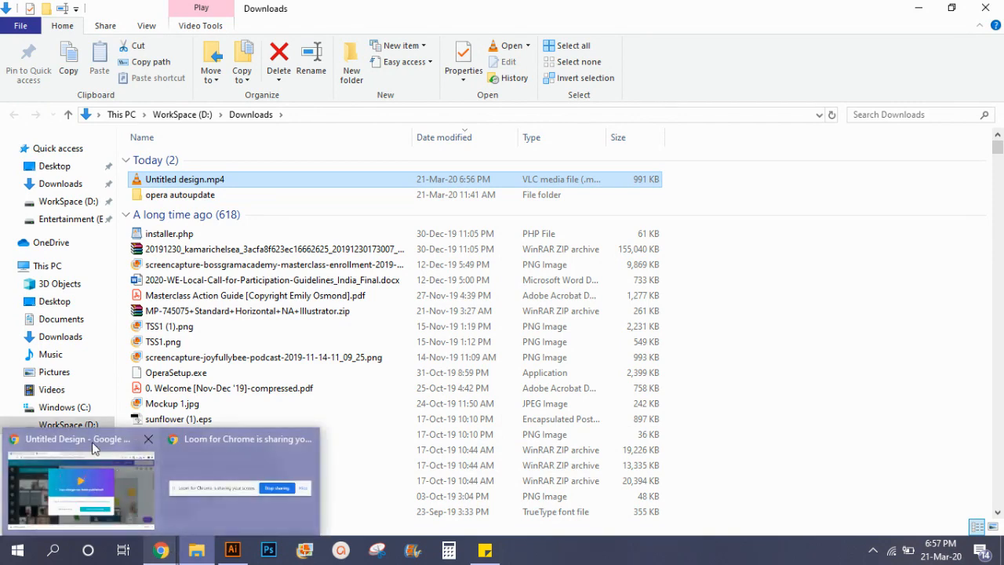